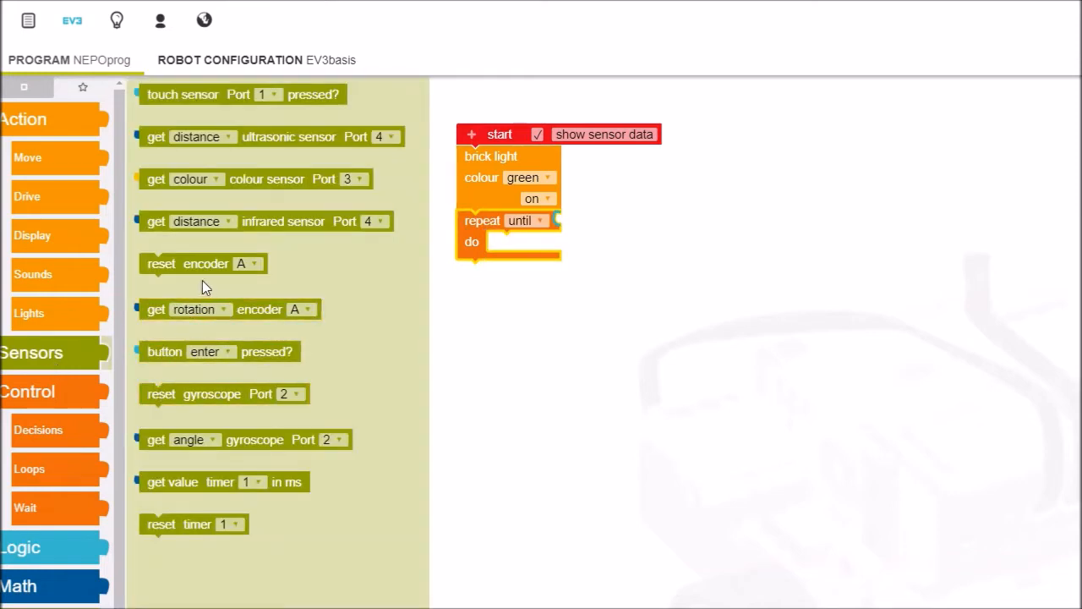
# Set the loop to repeat until the escape button is pressed and fetch a colour sensor reading
pyautogui.moveTo(219, 350); pyautogui.dragTo(601, 225)
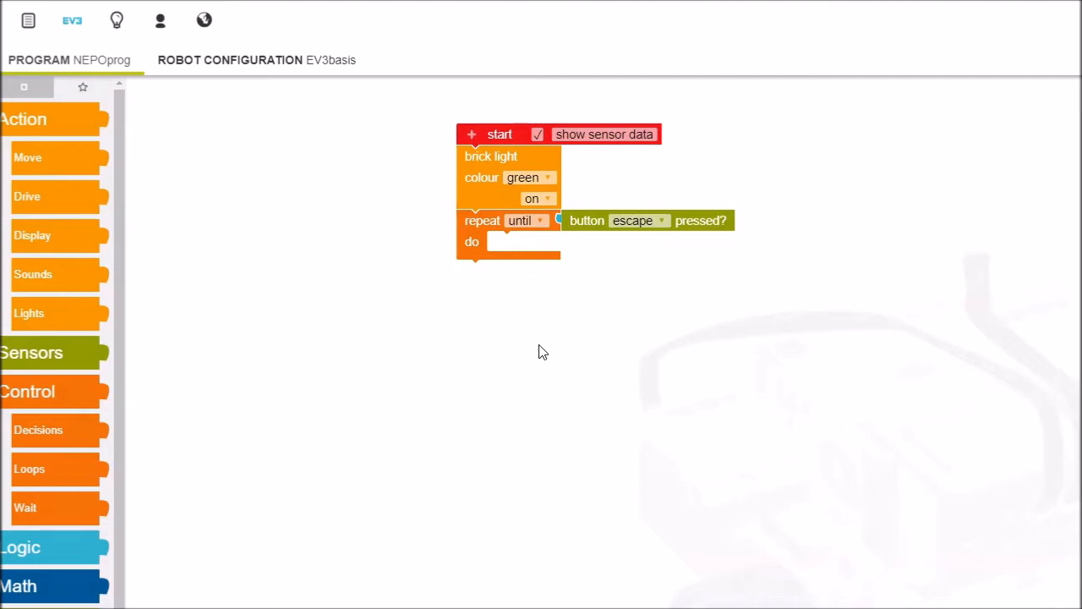
pyautogui.moveTo(247, 359)
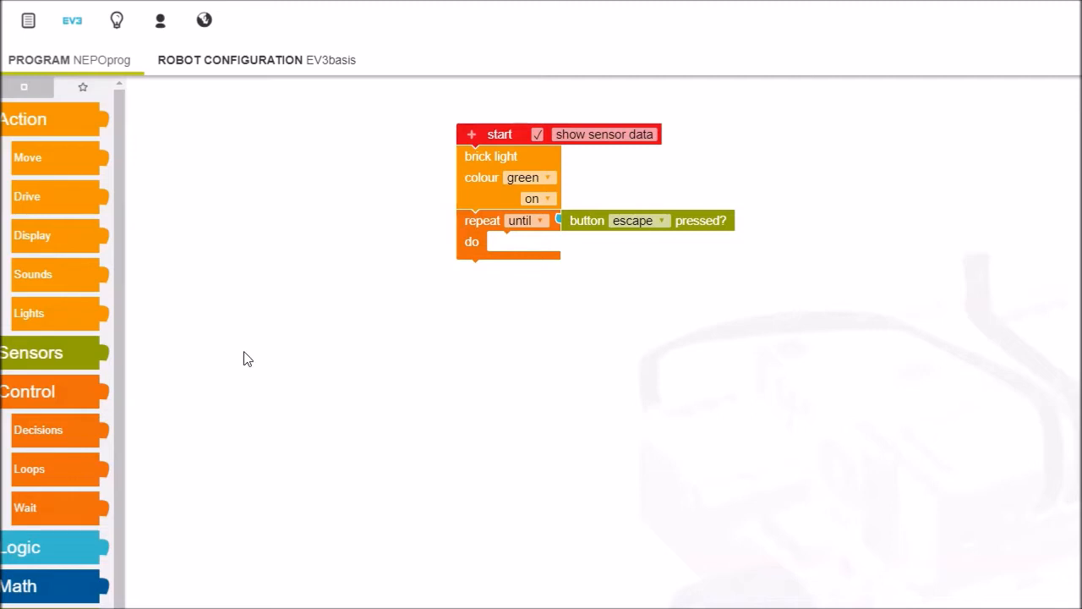
pyautogui.click(33, 353)
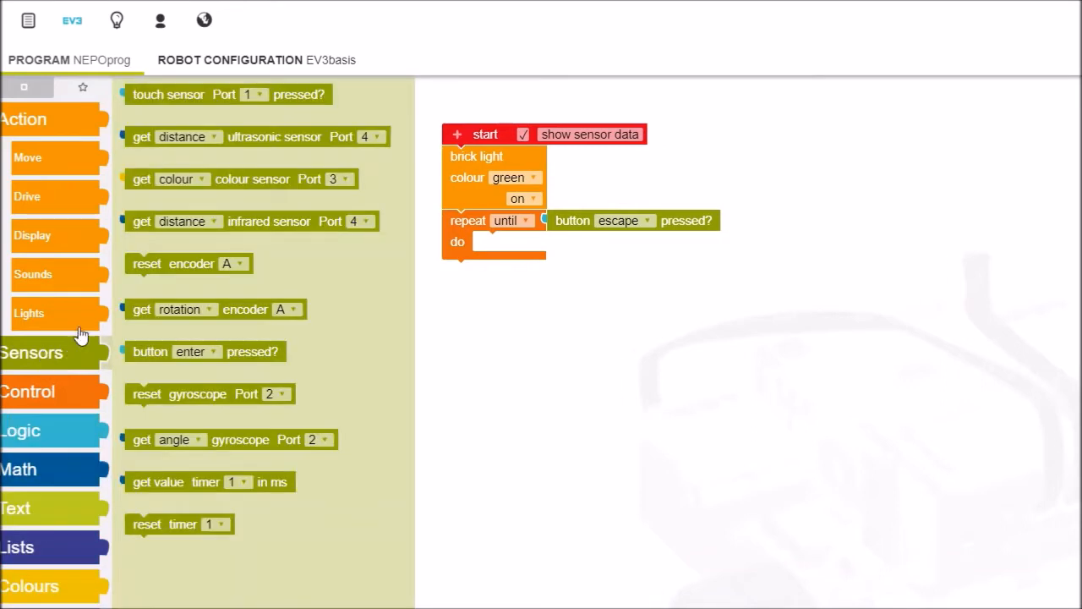
pyautogui.moveTo(150, 200)
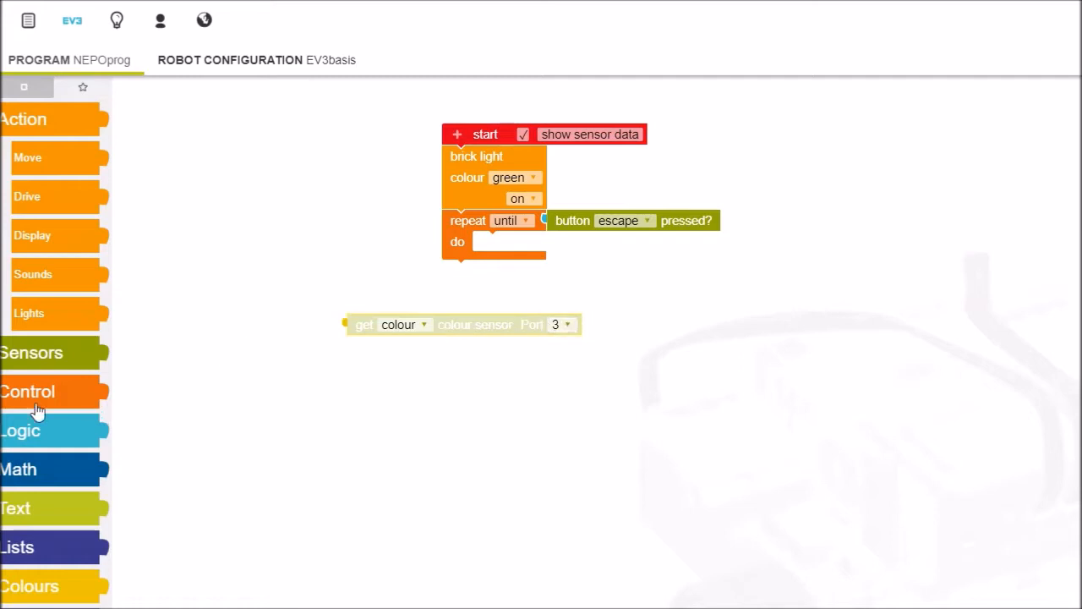
pyautogui.moveTo(57, 581)
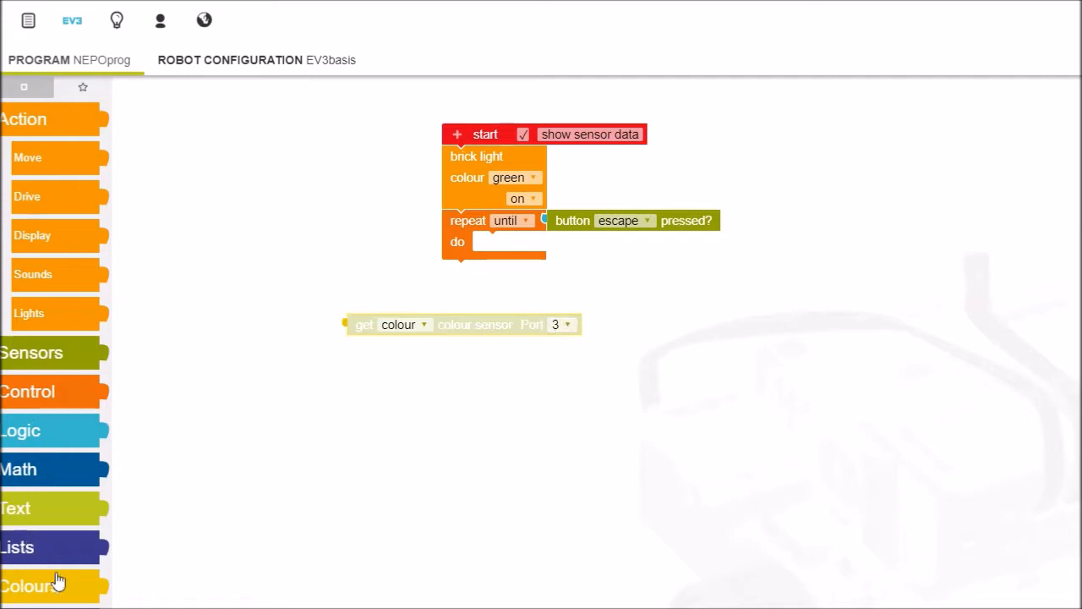
# Place a blue colour value on the canvas and an if decision inside the loop's do section
pyautogui.click(30, 584)
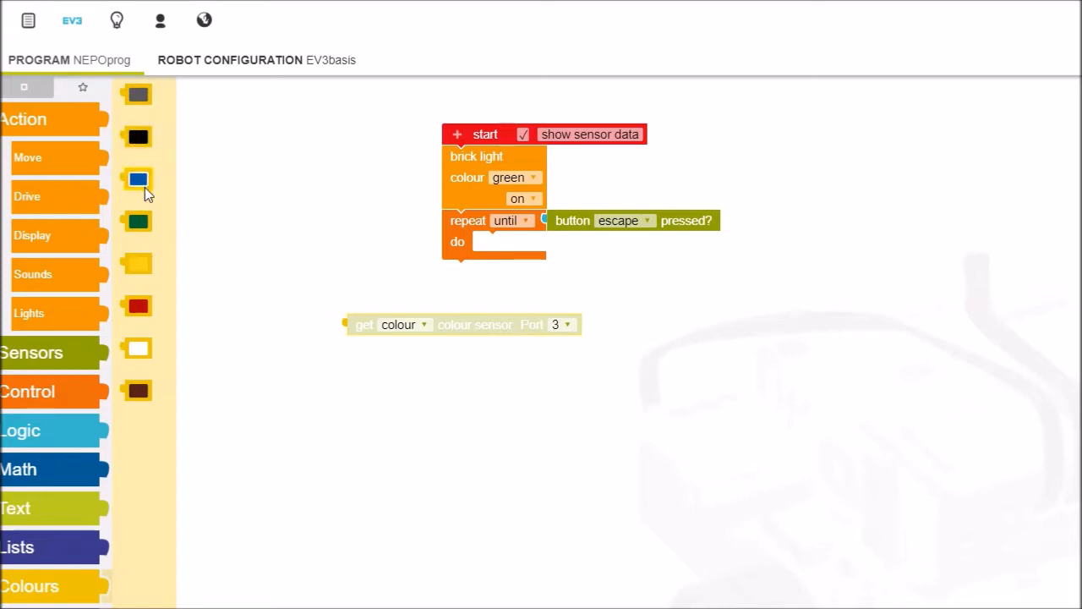
pyautogui.moveTo(139, 178); pyautogui.dragTo(308, 235)
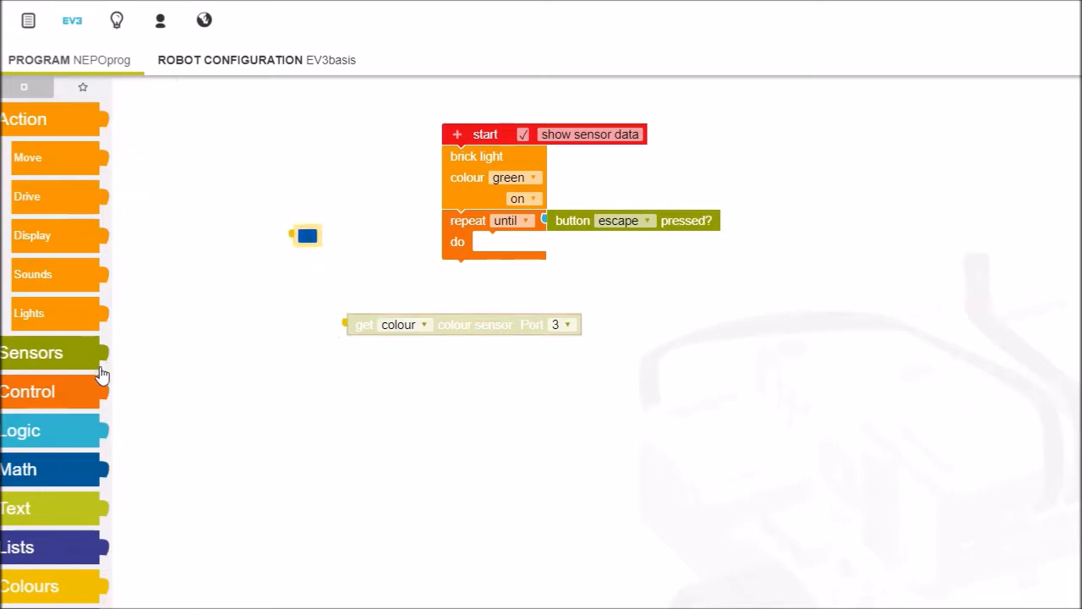
pyautogui.click(27, 390)
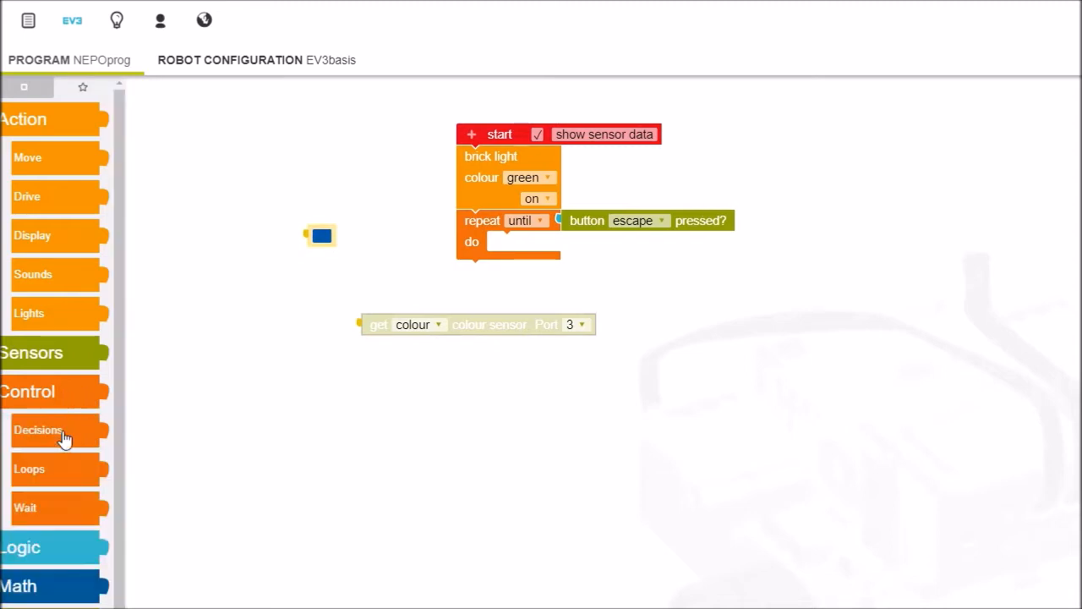
pyautogui.click(37, 430)
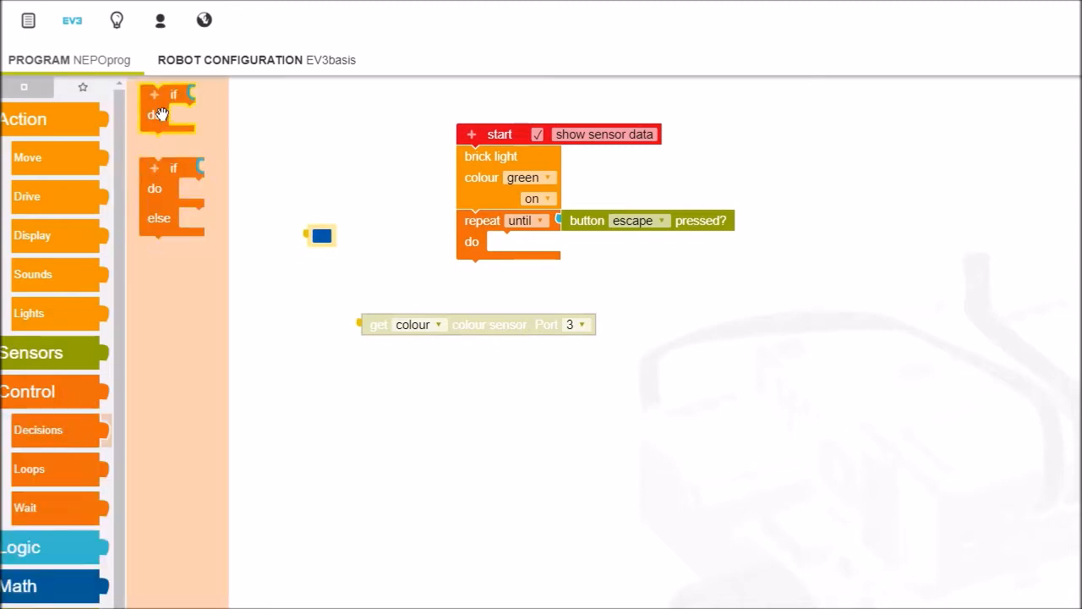
pyautogui.moveTo(166, 110); pyautogui.dragTo(515, 254)
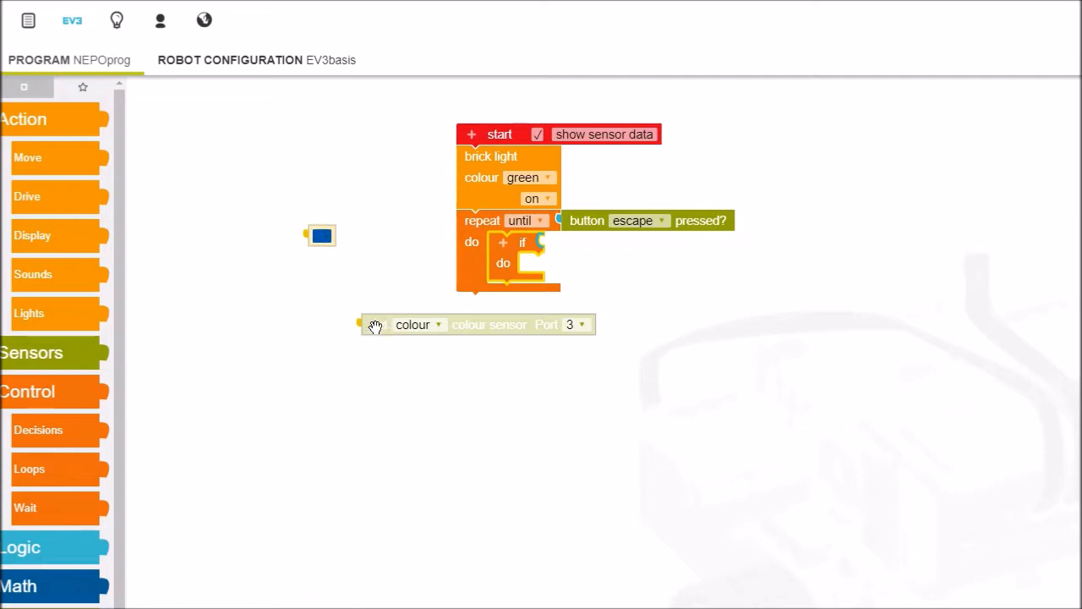
# Give the if an equals comparison of colour sensor and blue, then add a 300 Hz, 100 ms tone
pyautogui.click(21, 430)
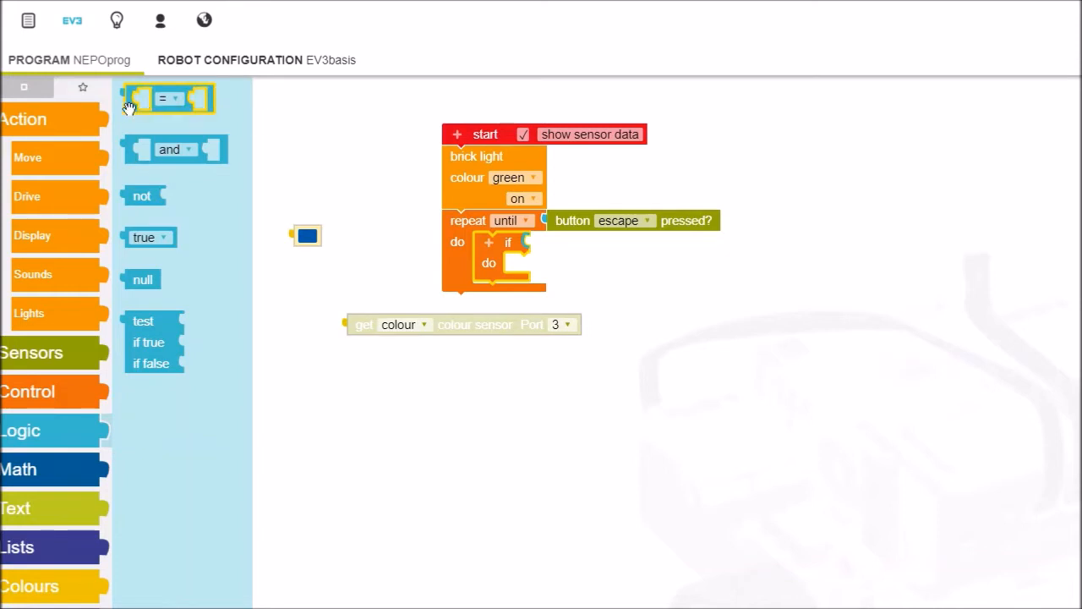
pyautogui.moveTo(169, 98); pyautogui.dragTo(599, 250)
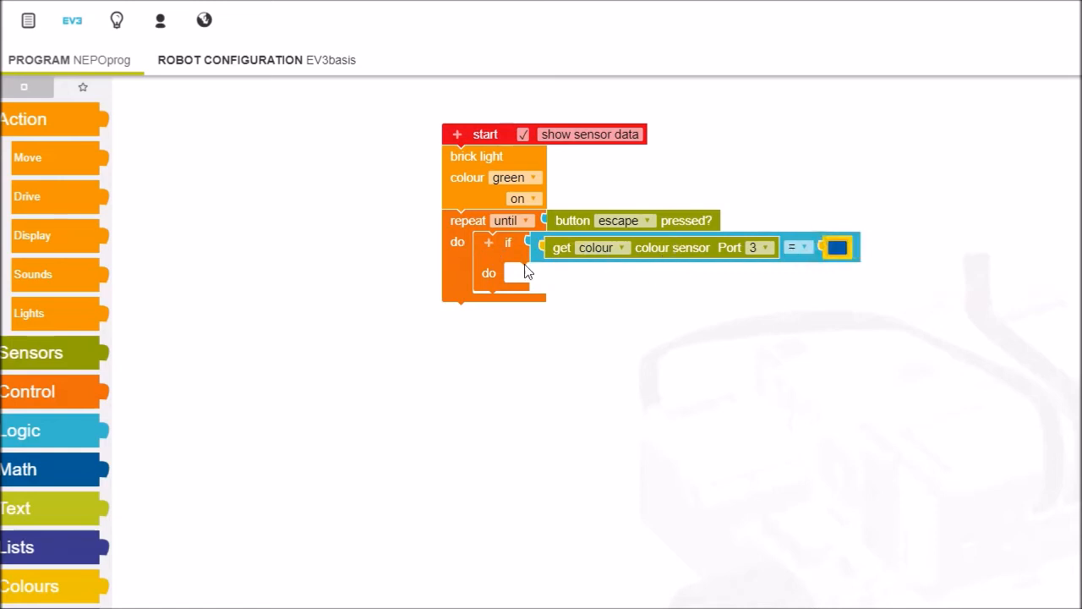
pyautogui.click(33, 274)
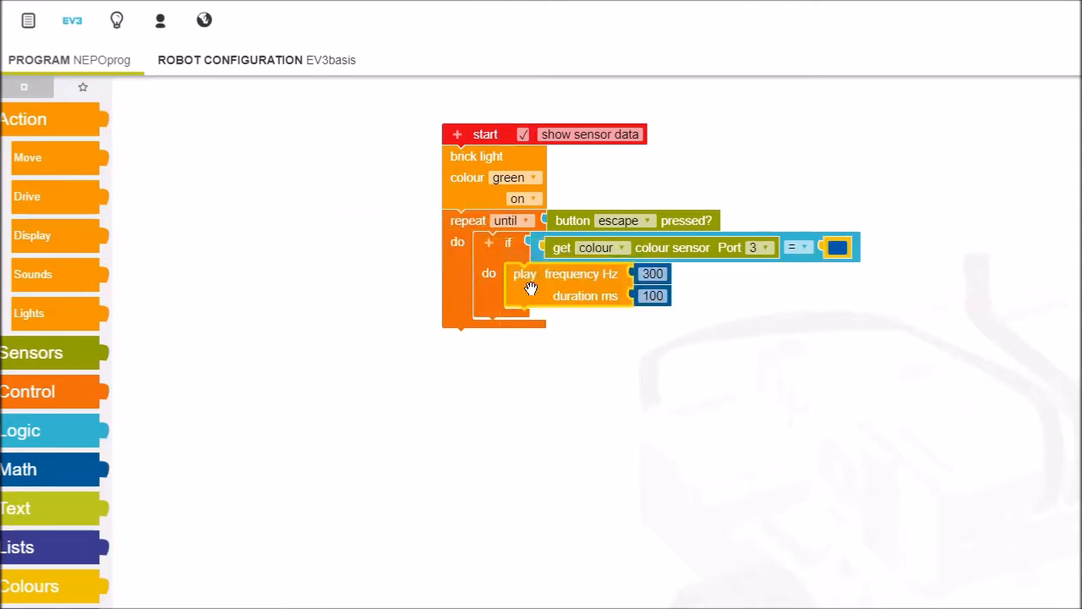
pyautogui.moveTo(433, 271)
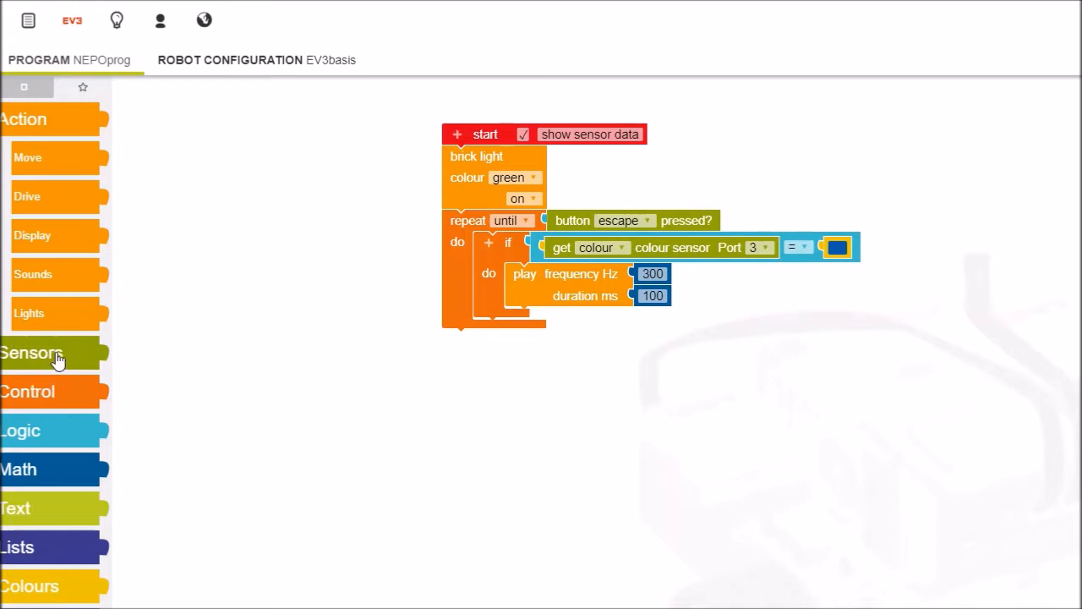
pyautogui.moveTo(507, 247)
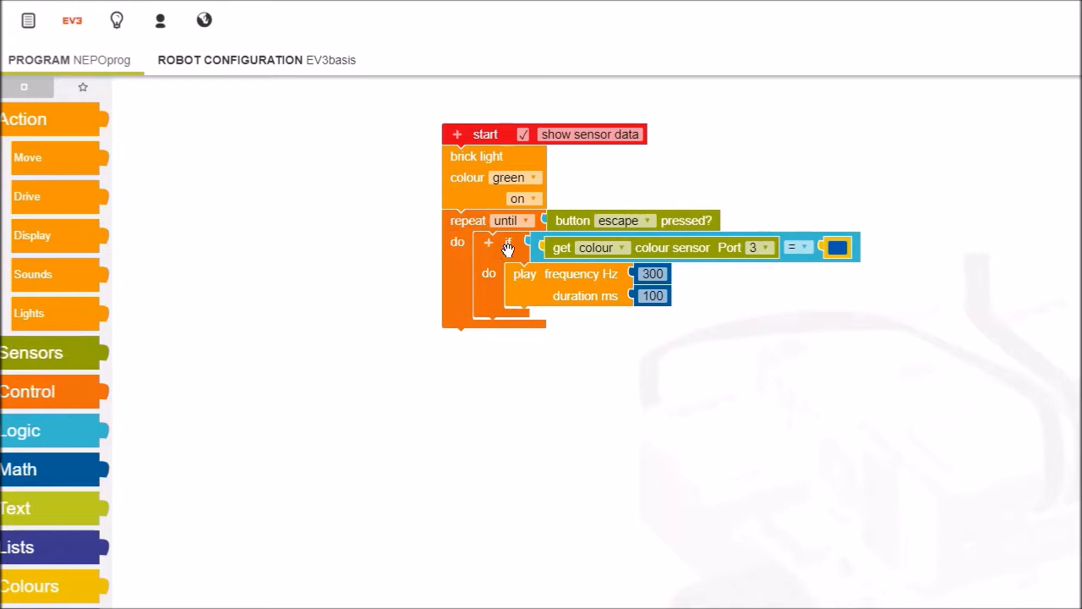
# Add else-if branches to the if decision and attach a comparison to the first else-if
pyautogui.click(507, 243)
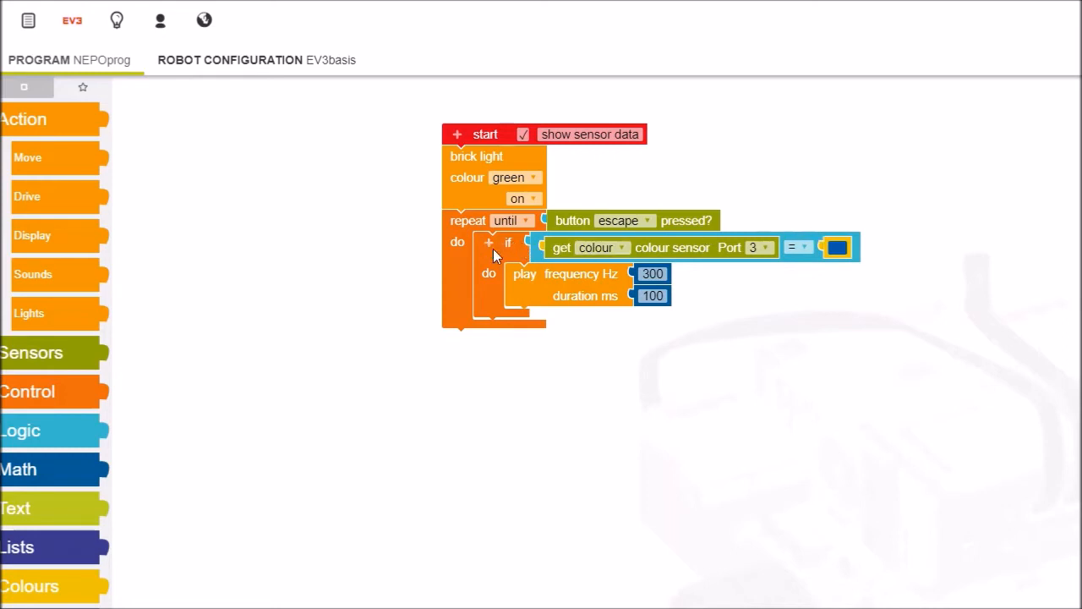
pyautogui.click(489, 244)
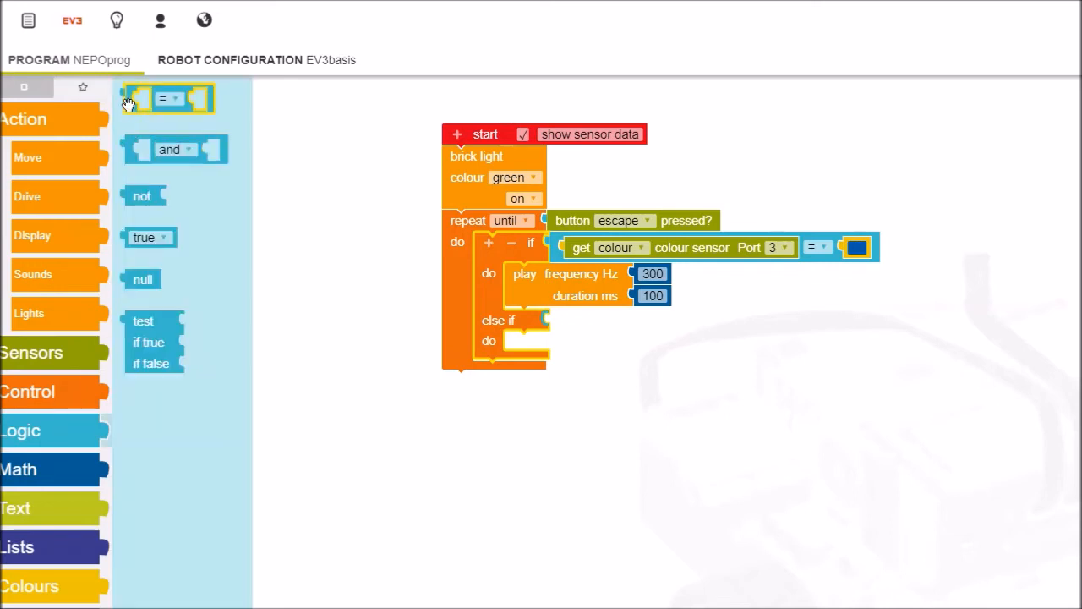
pyautogui.moveTo(169, 98); pyautogui.dragTo(592, 324)
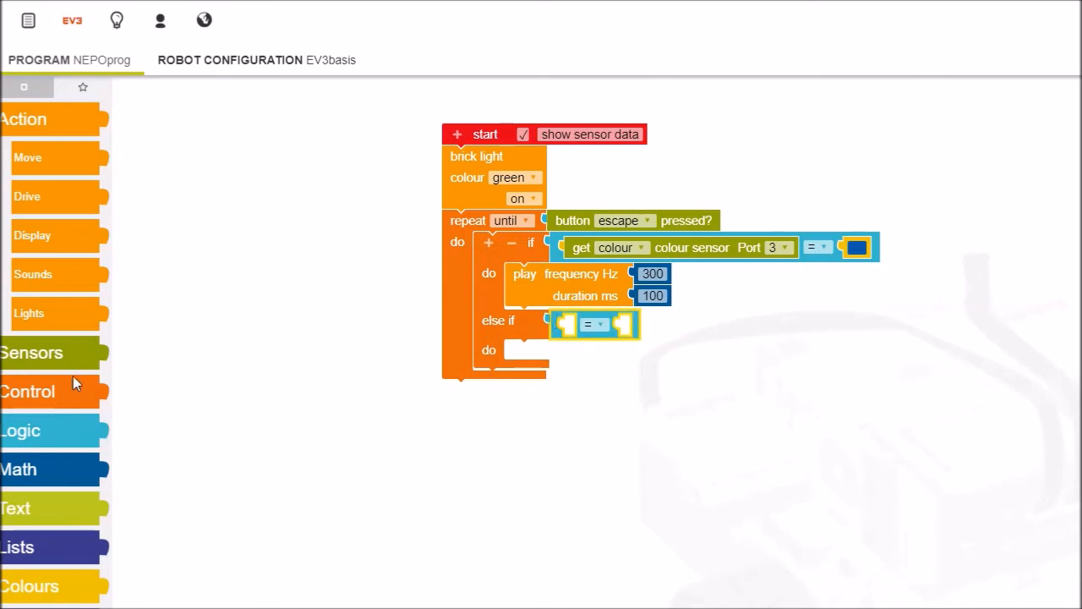
# Make that else-if check colour sensor Port 3 = red and drive forwards at speed 30
pyautogui.click(32, 353)
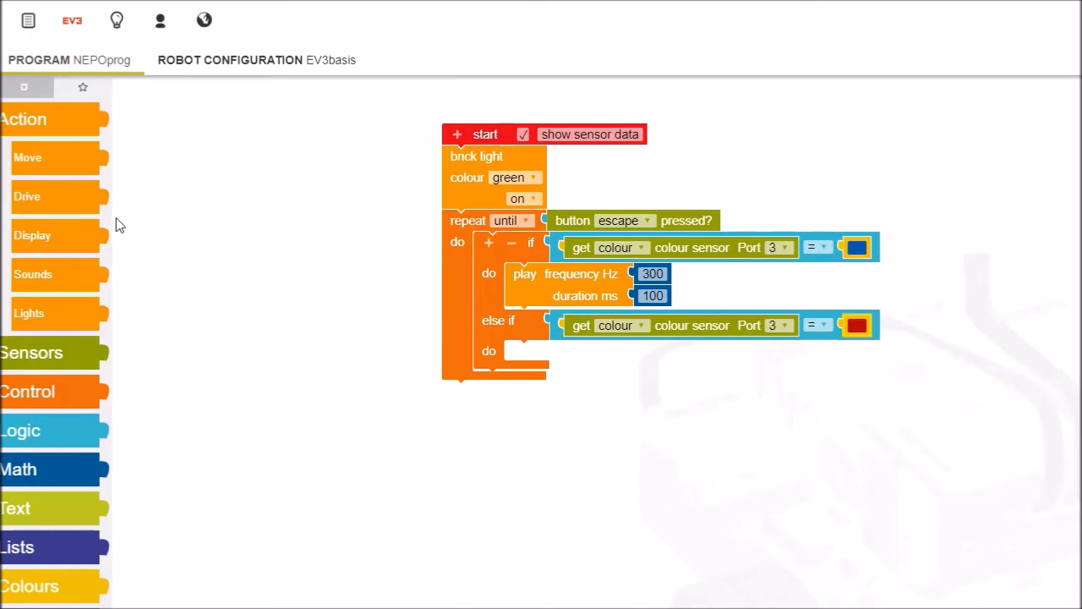
pyautogui.click(27, 196)
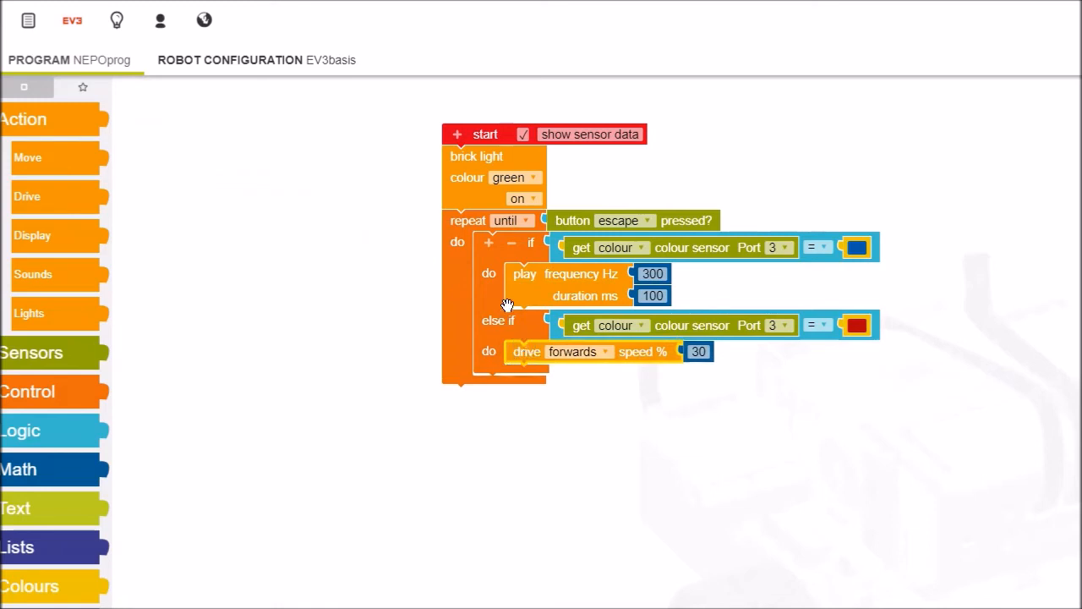
pyautogui.click(489, 243)
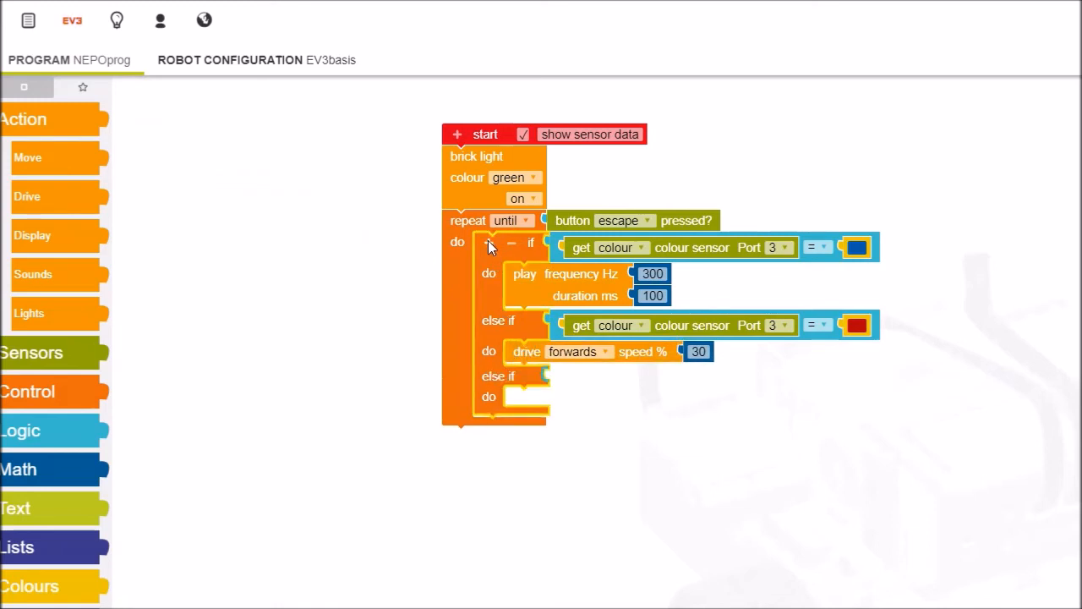
pyautogui.moveTo(557, 328)
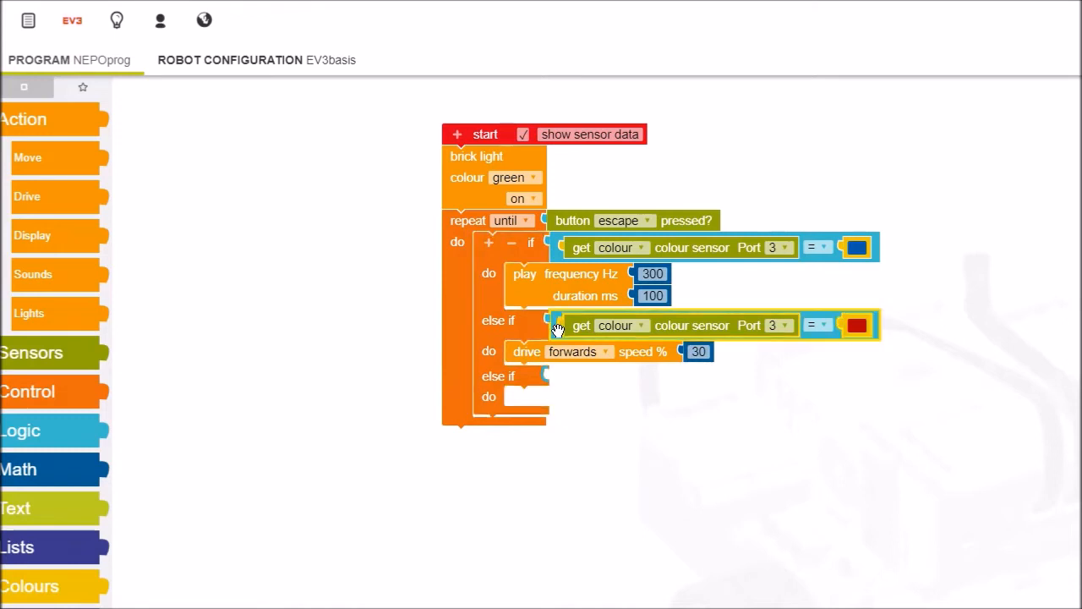
# Duplicate the red condition, change it to yellow, stop the robot on it, and add a fourth else-if
pyautogui.rightClick(558, 324)
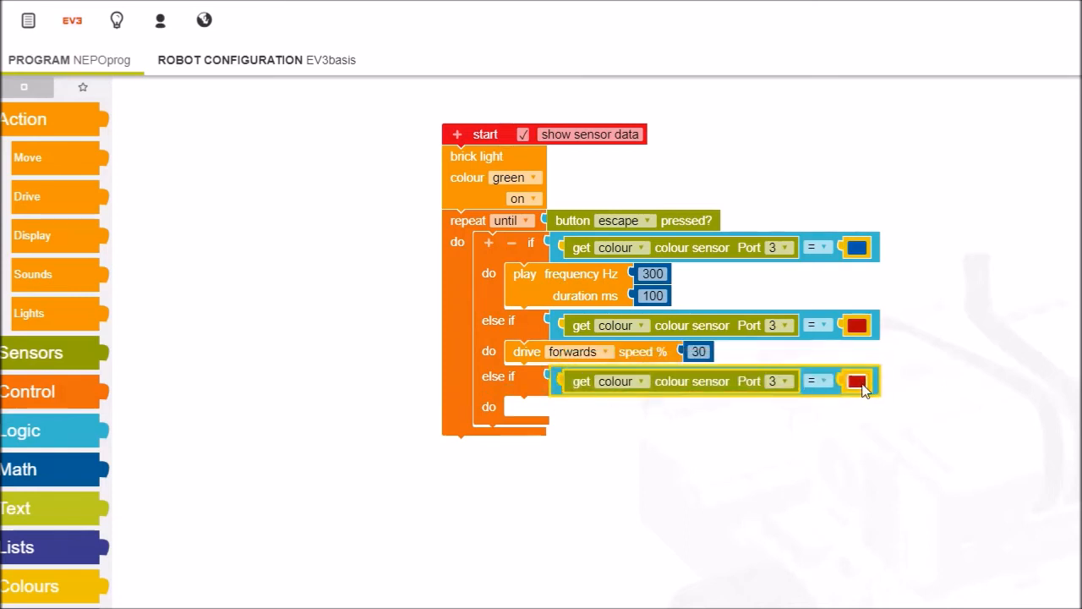
pyautogui.click(856, 381)
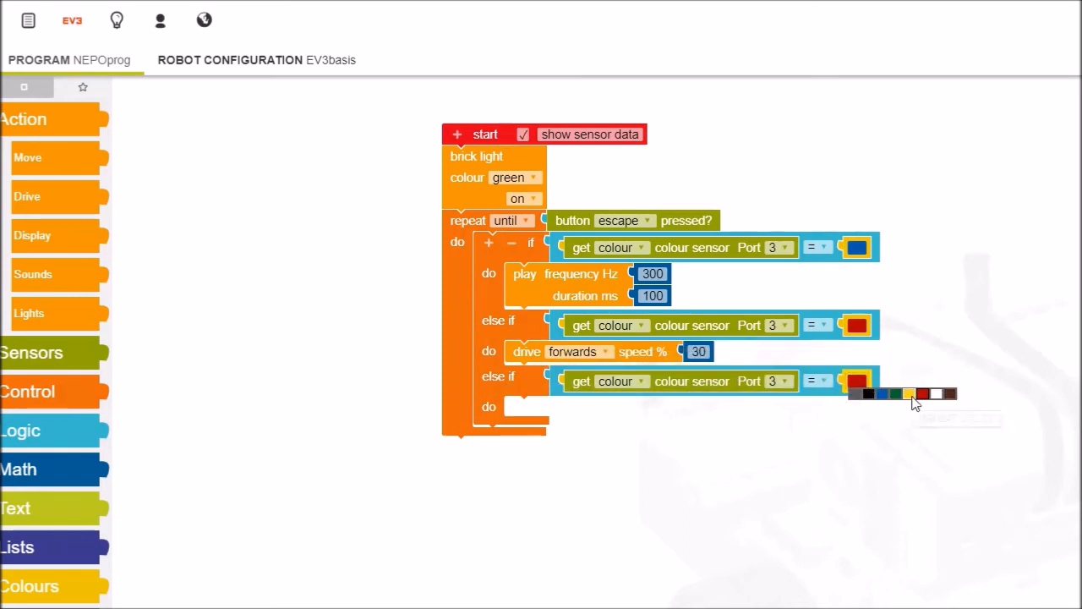
pyautogui.click(909, 392)
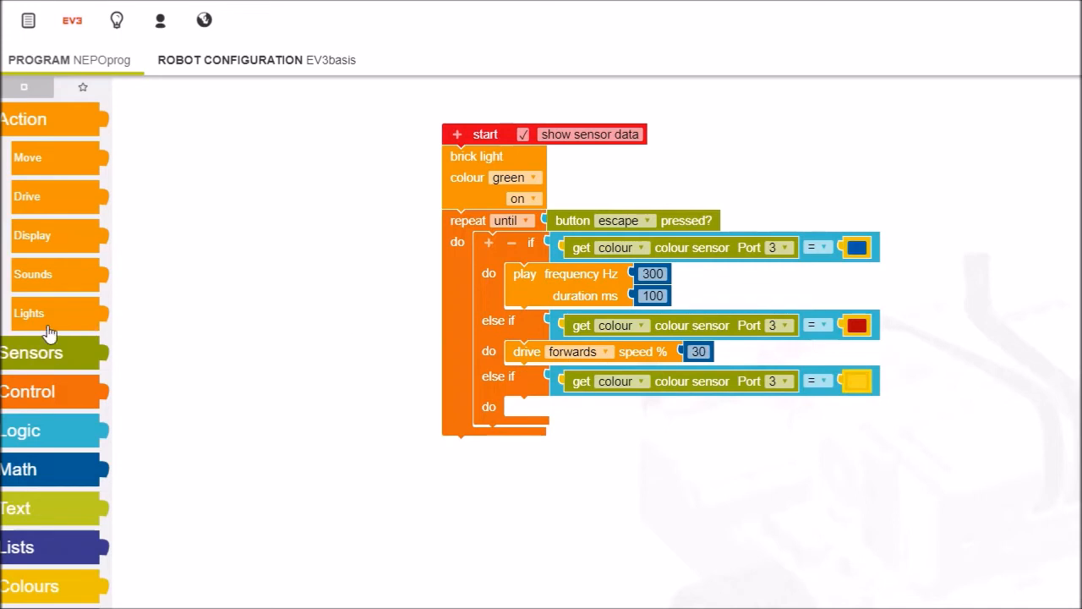
pyautogui.click(27, 196)
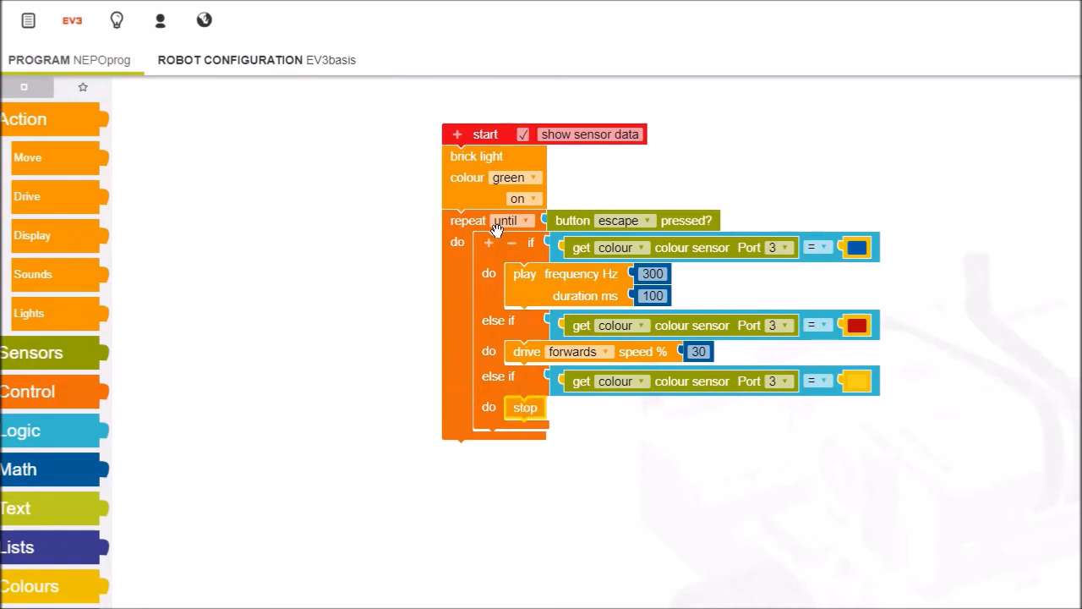
pyautogui.click(489, 243)
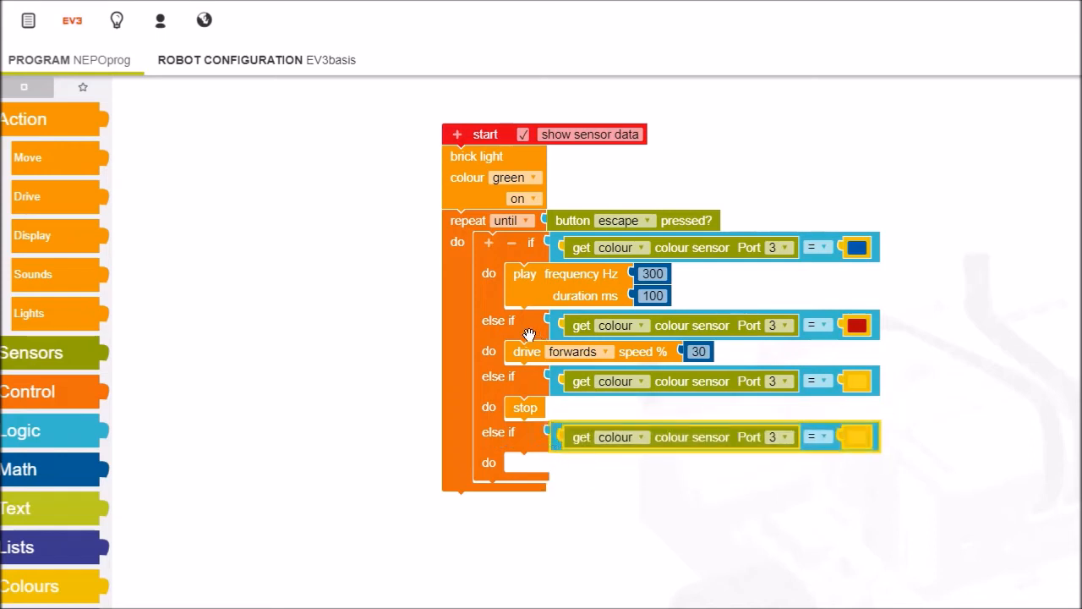
pyautogui.moveTo(616, 355)
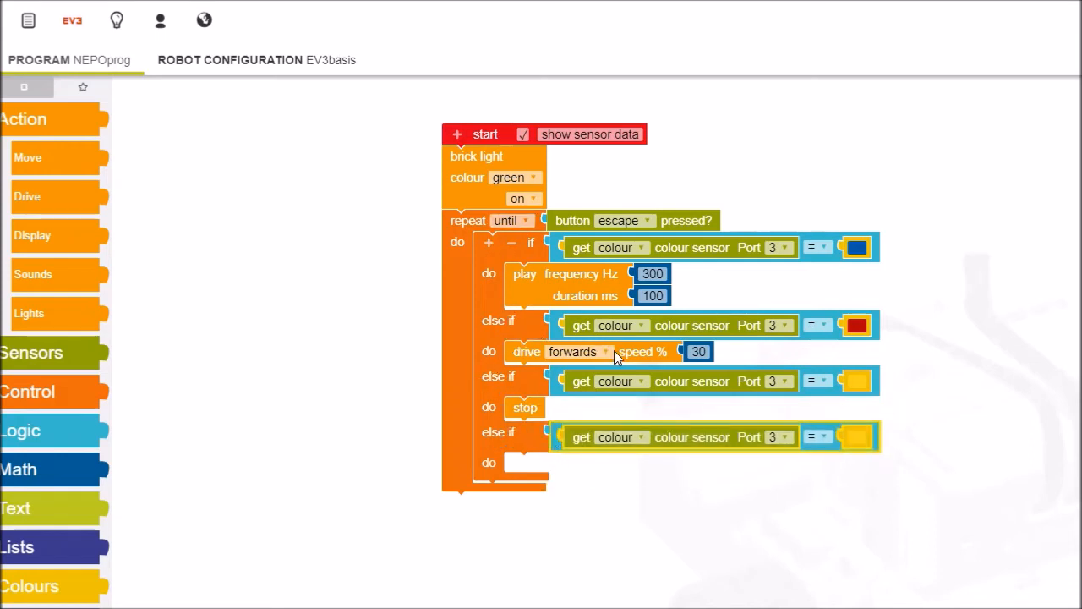
pyautogui.moveTo(842, 470)
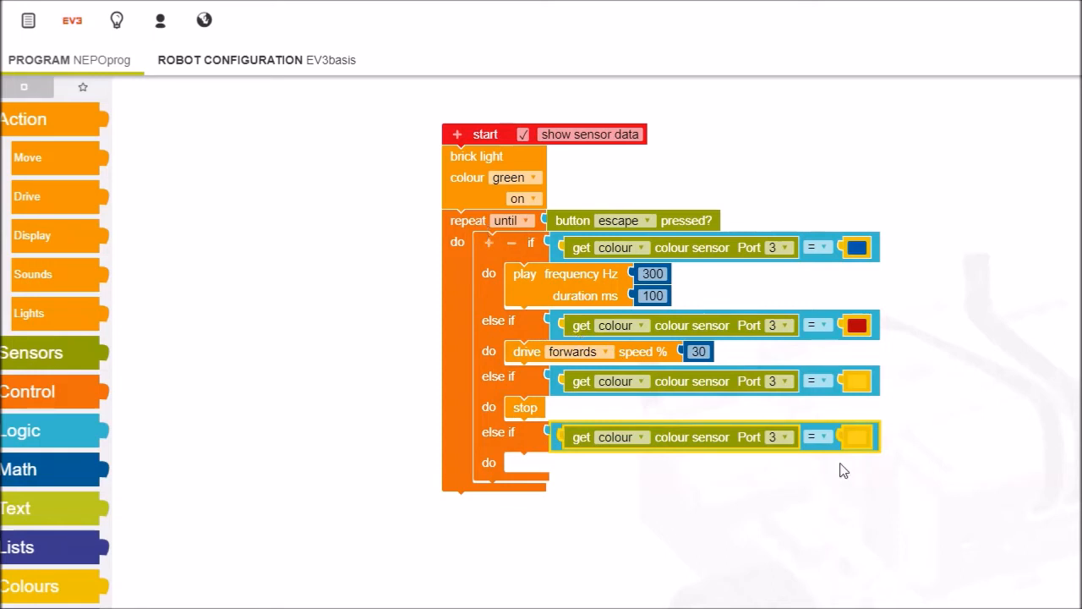
# Set the fourth condition to green and make its drive block go backwards at speed 30
pyautogui.click(855, 437)
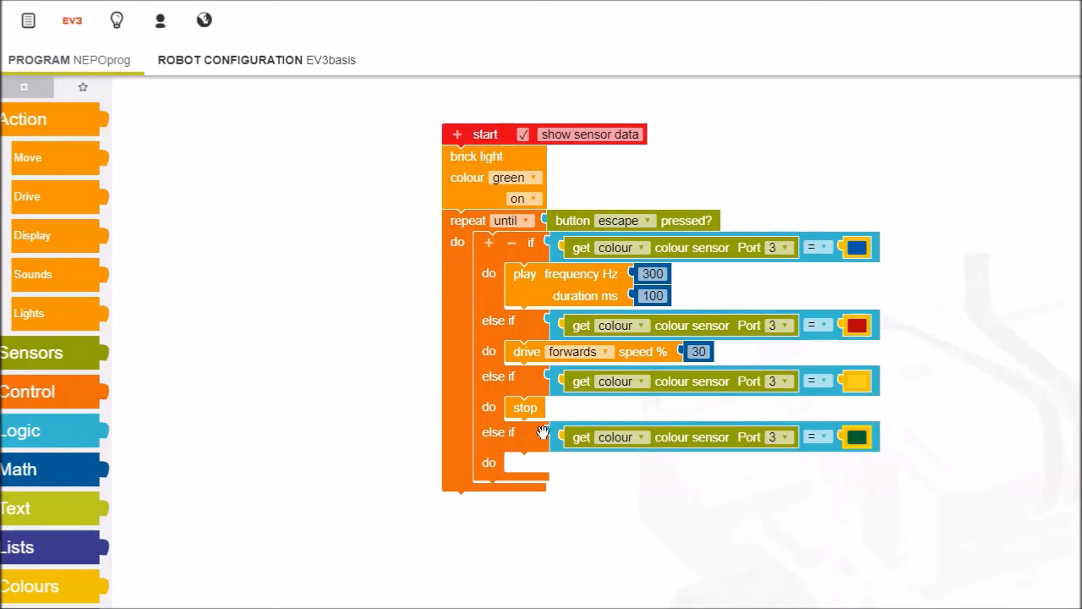
pyautogui.moveTo(36, 182)
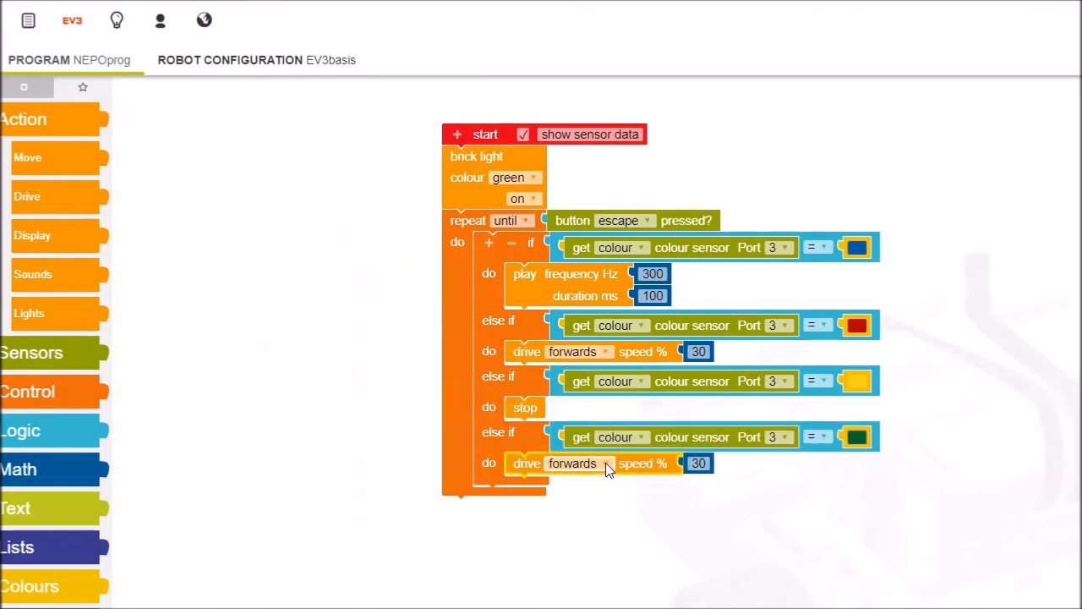
pyautogui.click(571, 464)
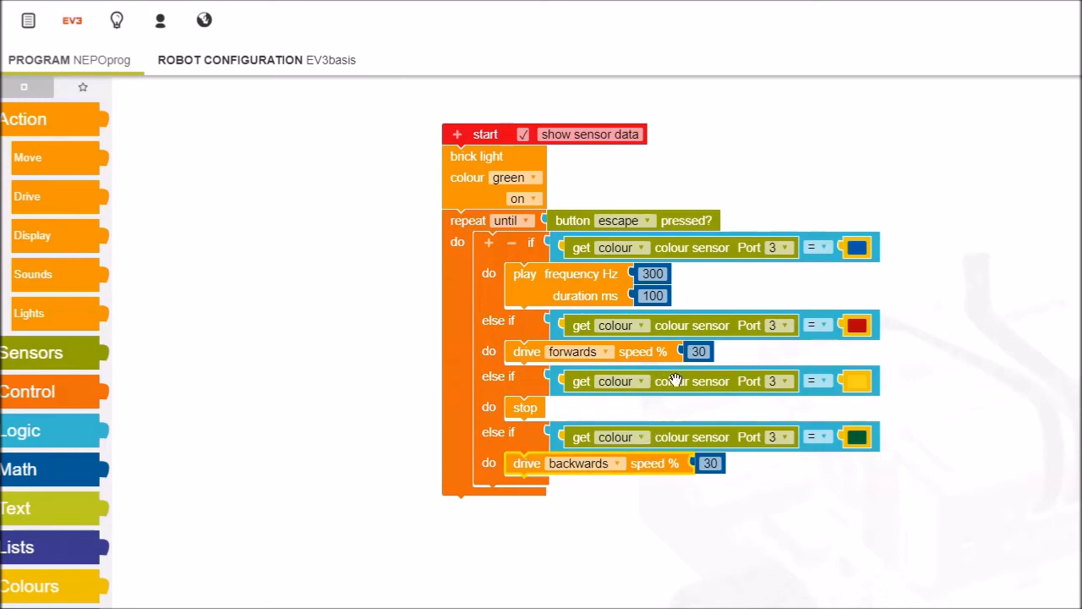
pyautogui.click(698, 350)
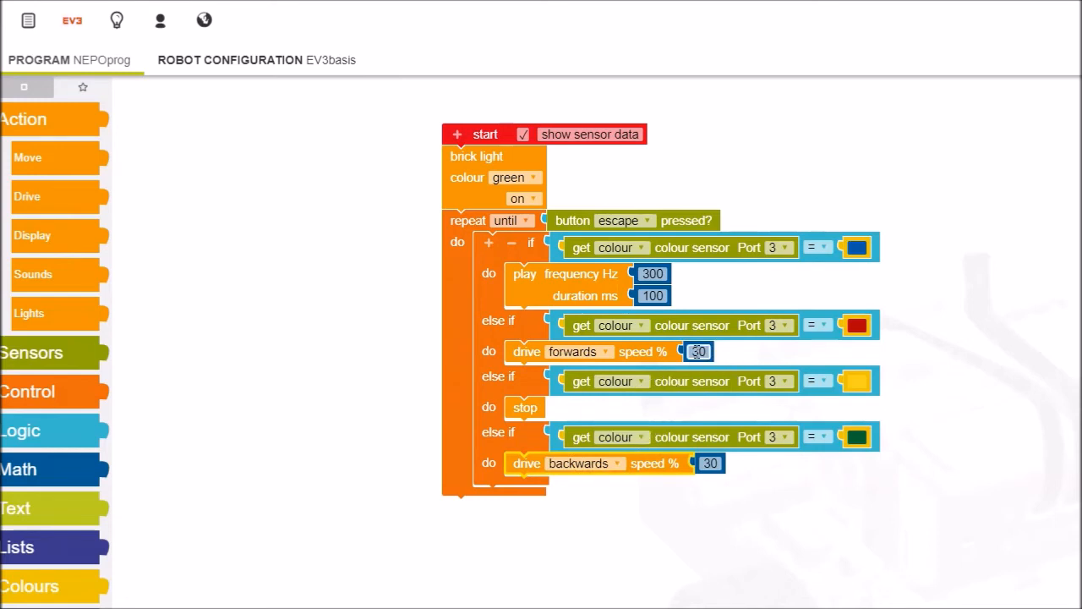